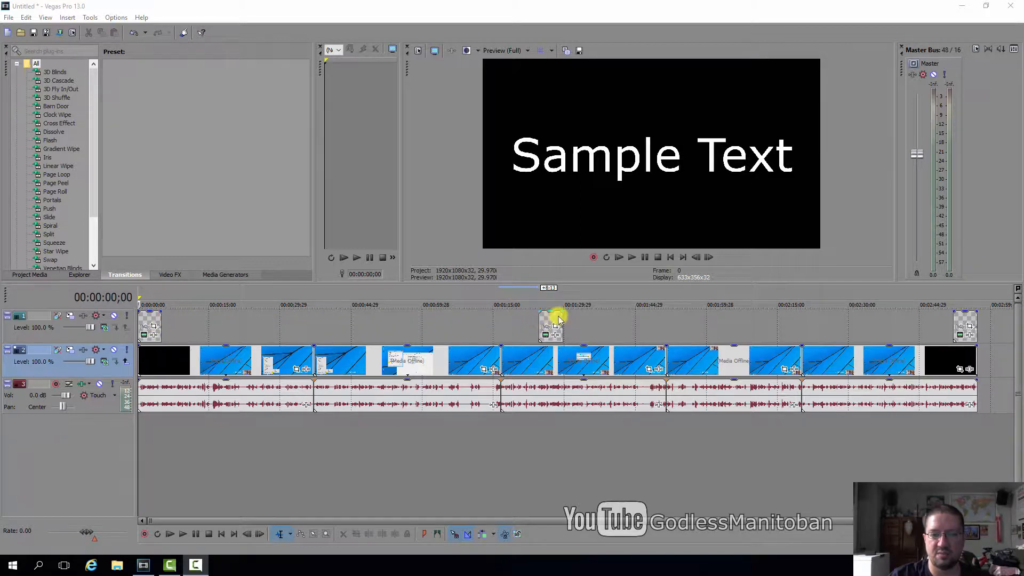
pyautogui.moveTo(966, 317)
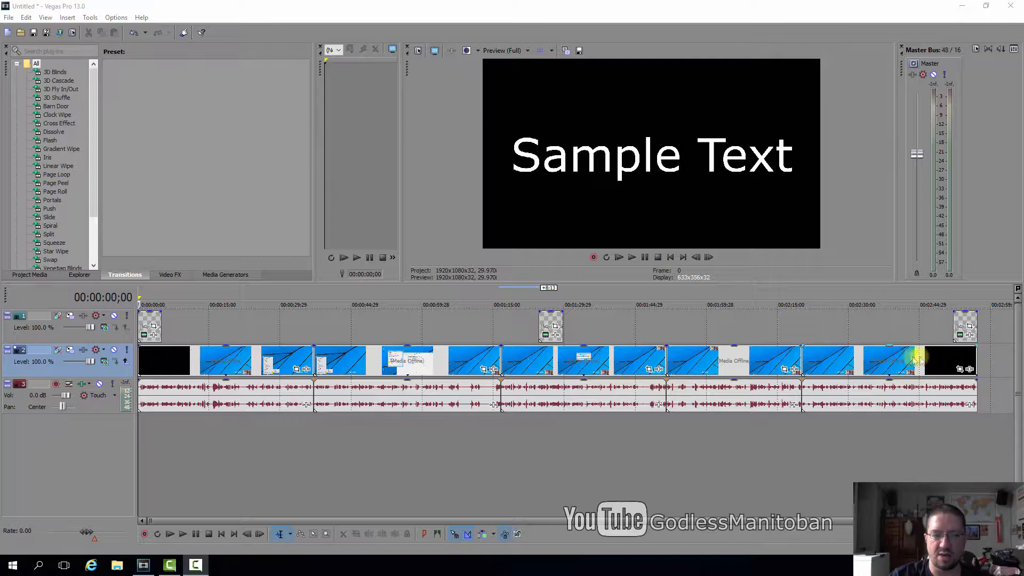
# Select all events on the text, video and audio tracks at once with Ctrl+A
pyautogui.click(888, 359)
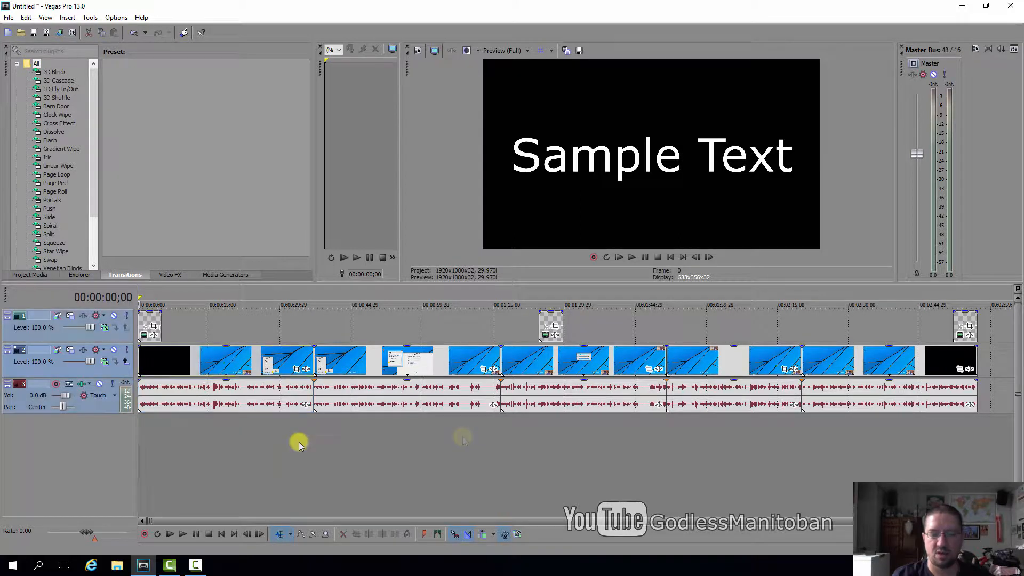
pyautogui.press('ctrl+a')
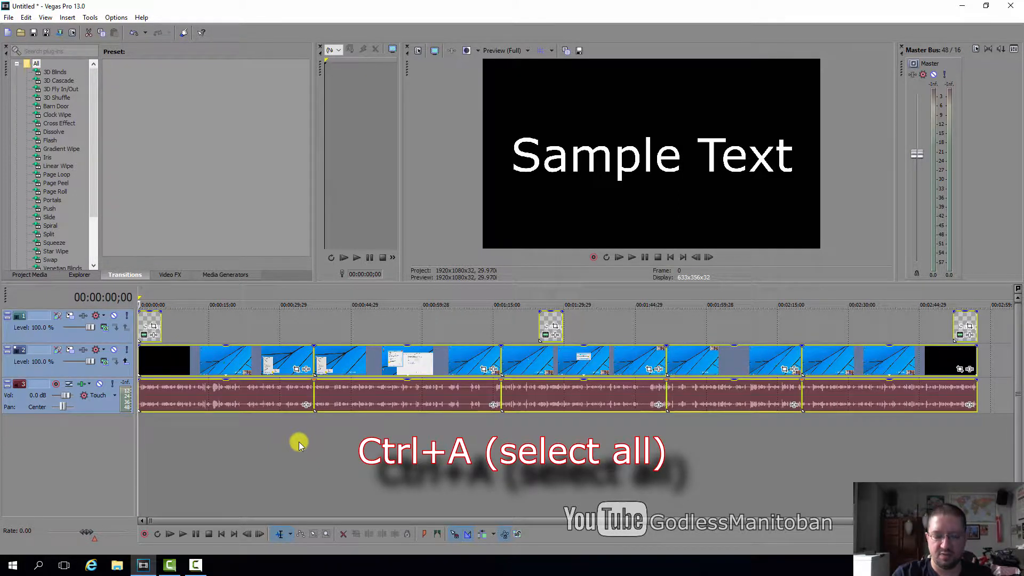
pyautogui.press('ctrl+l')
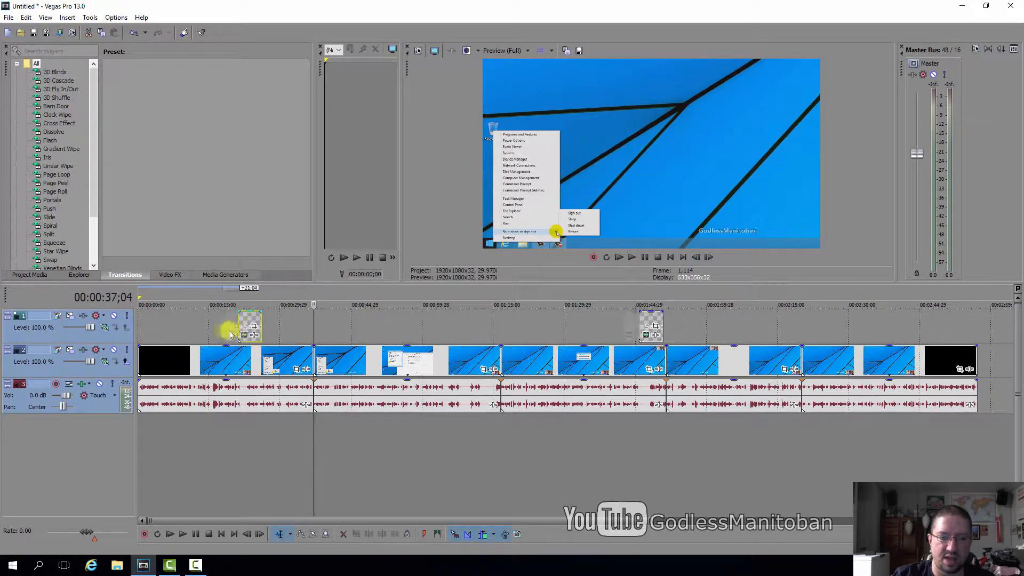
# Drag the top-track text events rightward, leaving the video and audio clips in place
pyautogui.moveTo(250, 326); pyautogui.dragTo(475, 326)
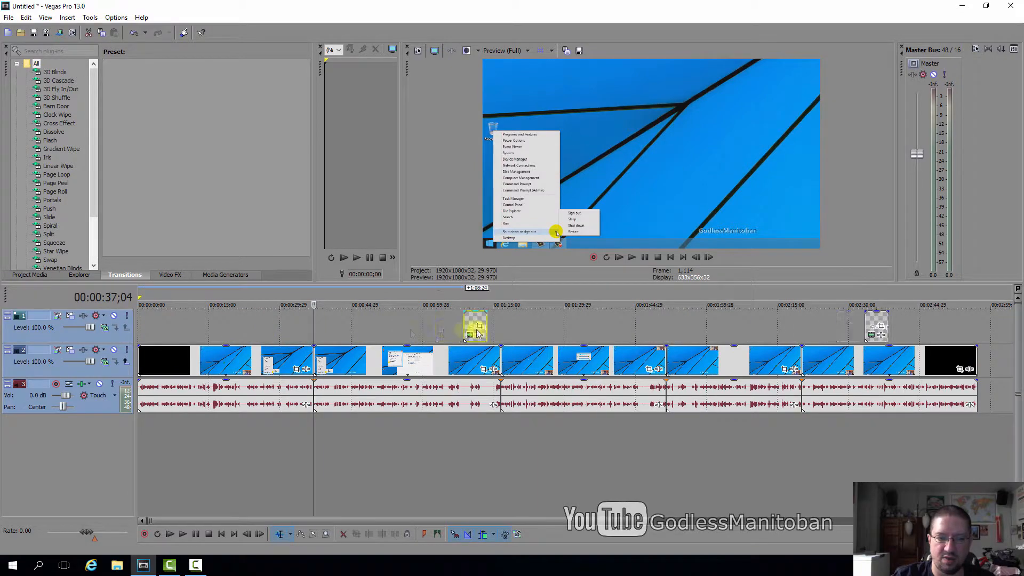